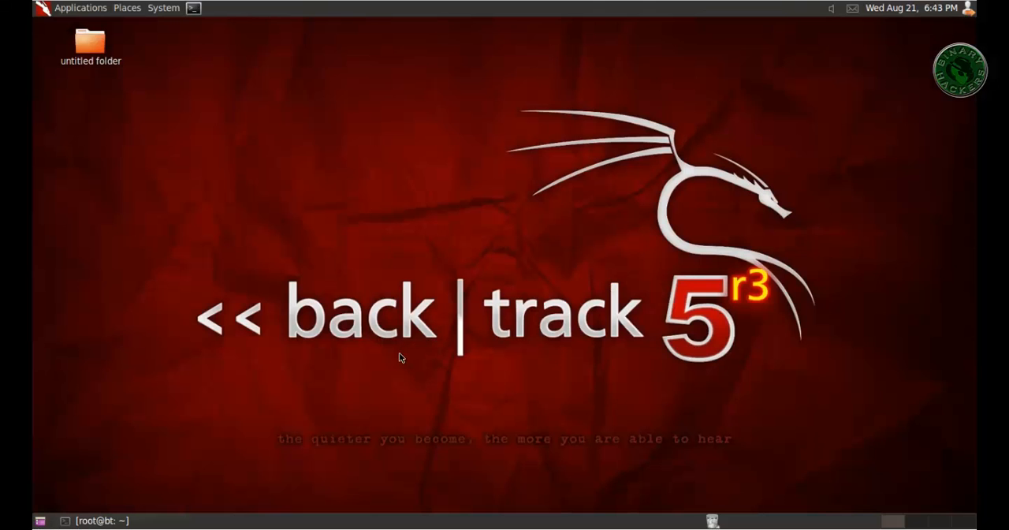
{"action": "mouse_move", "coordinate": [189, 193]}
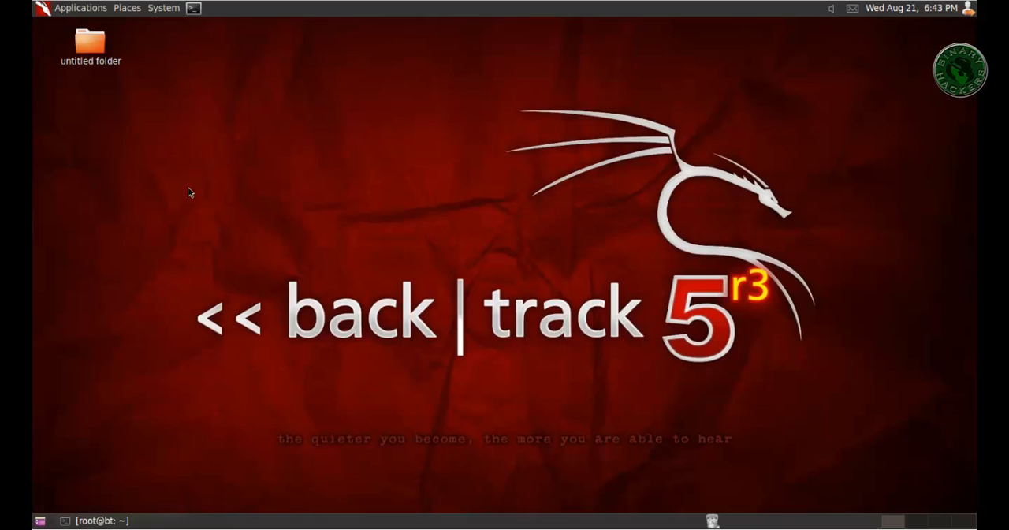
Expand the Applications menu toward the Social Engineering Tools launchers.
{"action": "left_click", "coordinate": [79, 7]}
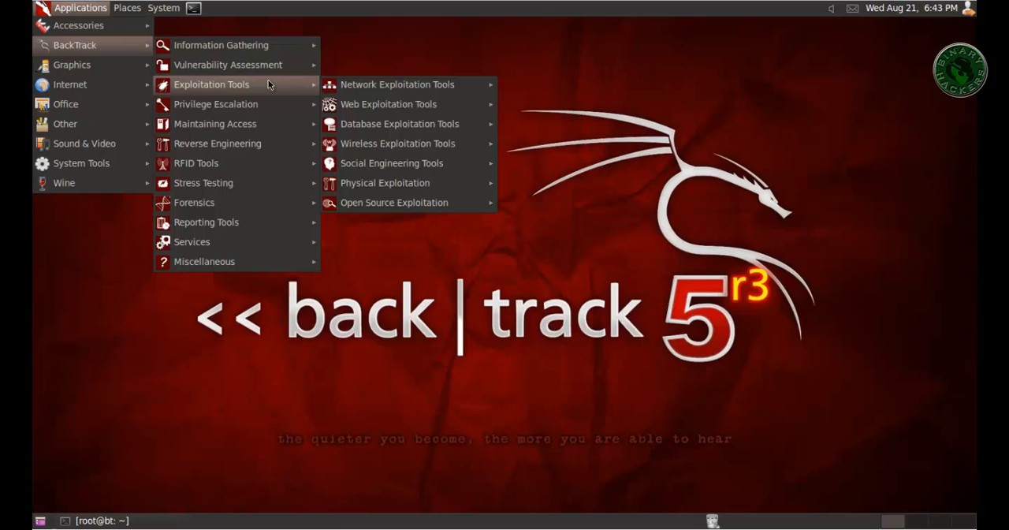
{"action": "mouse_move", "coordinate": [397, 143]}
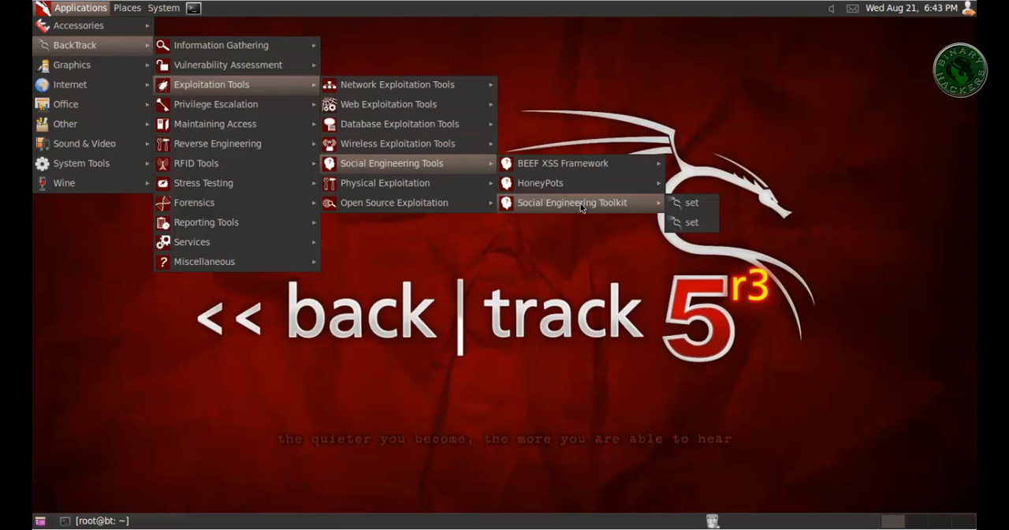
{"action": "mouse_move", "coordinate": [690, 205]}
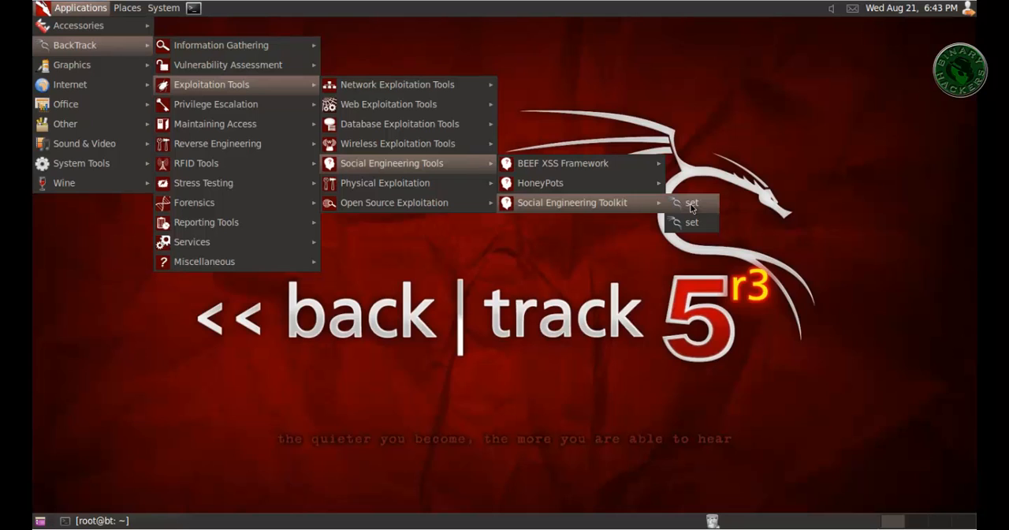
Launch SET, copy its 'Metasploit path not found' message and close the terminal.
{"action": "left_click", "coordinate": [692, 202]}
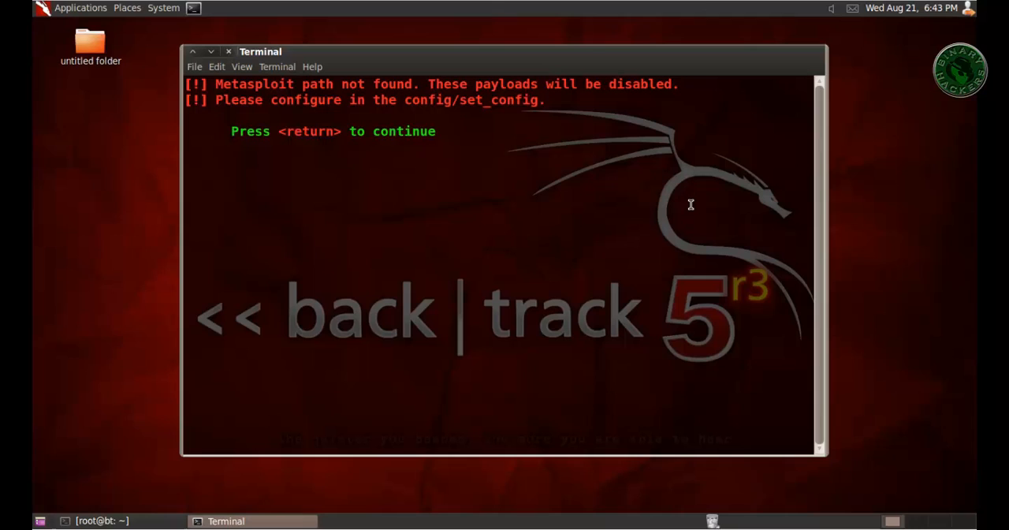
{"action": "key", "text": "Return"}
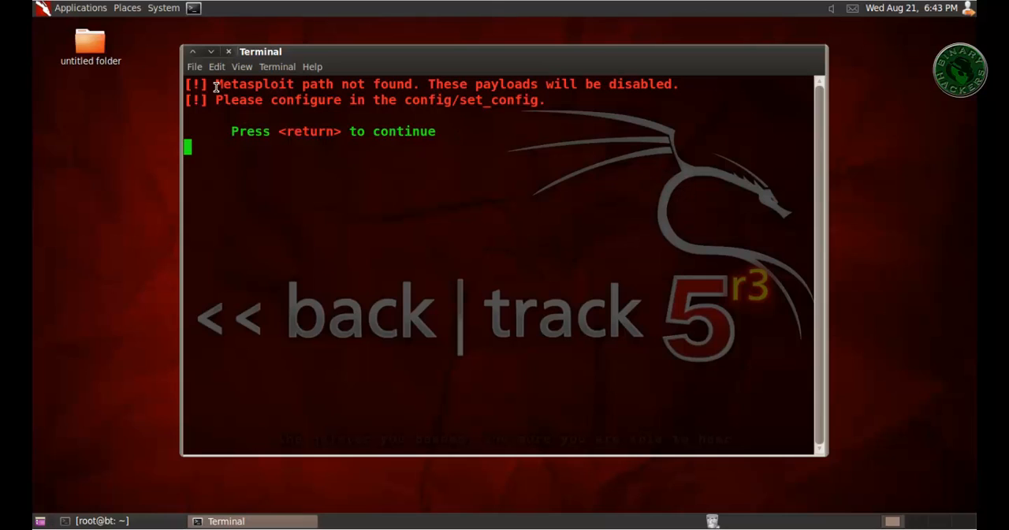
{"action": "left_click_drag", "start_coordinate": [214, 83], "coordinate": [441, 84]}
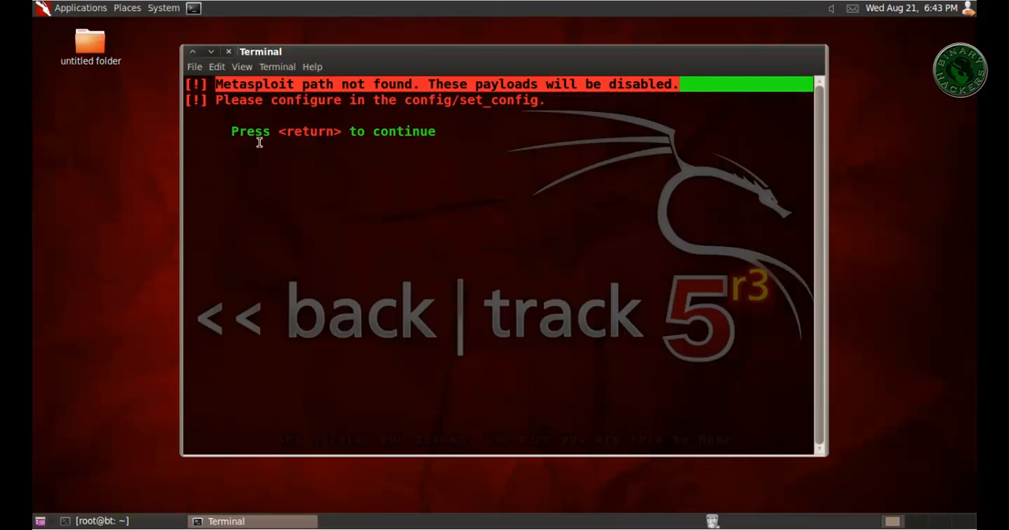
{"action": "key", "text": "Return"}
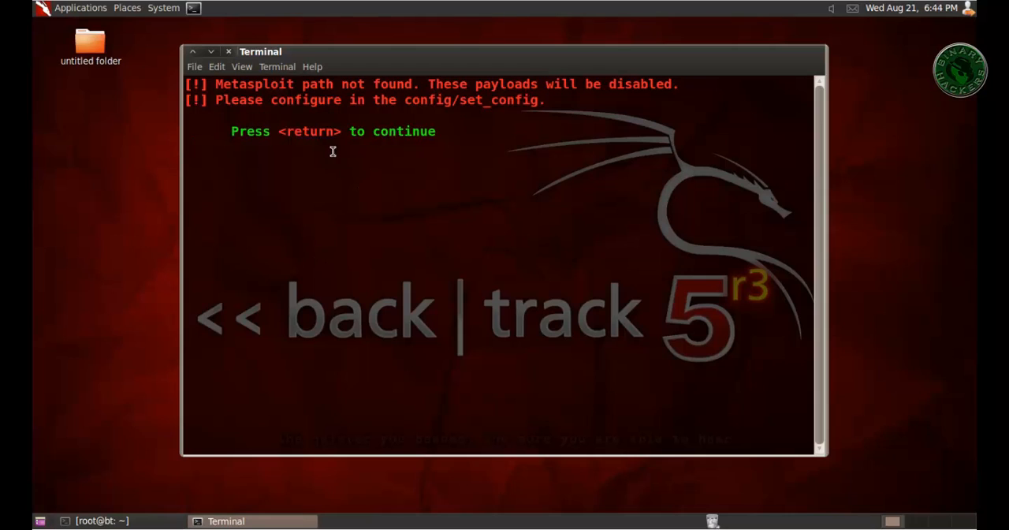
{"action": "key", "text": "Return"}
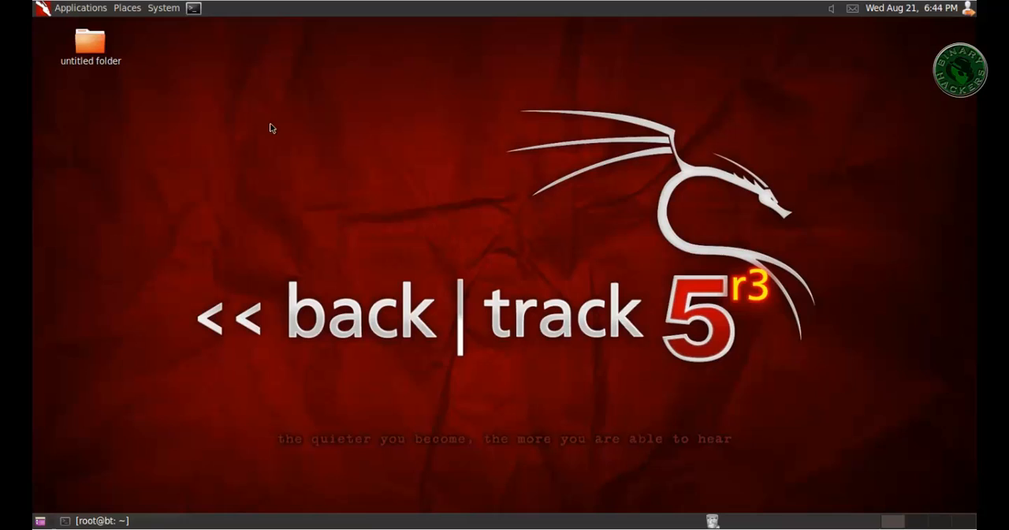
Browse from Computer through File System, pentest, exploits into the set folder.
{"action": "left_click", "coordinate": [126, 6]}
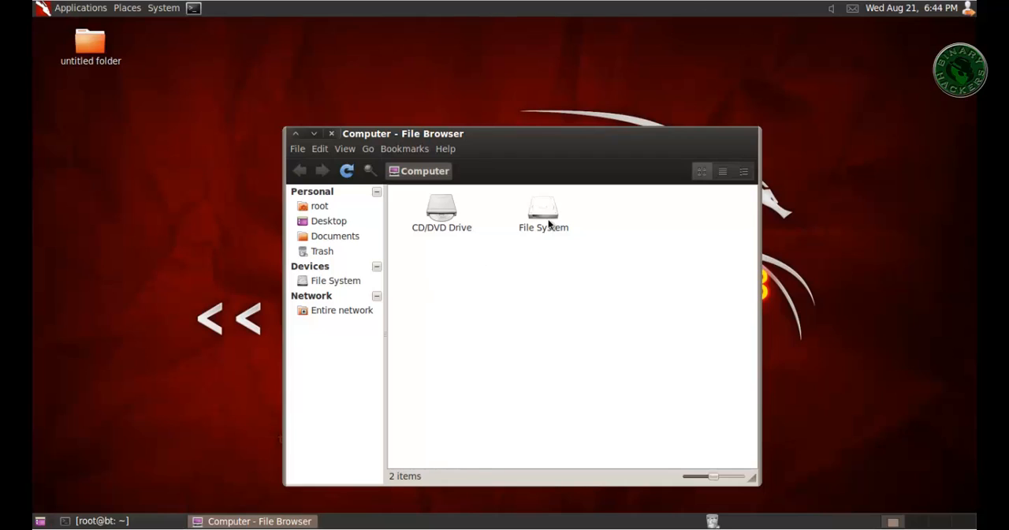
{"action": "double_click", "coordinate": [542, 213]}
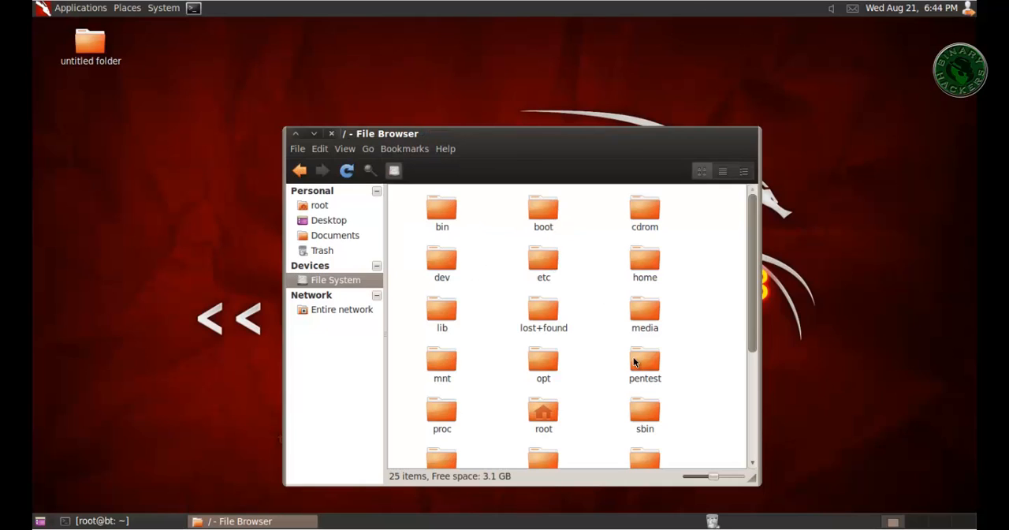
{"action": "double_click", "coordinate": [643, 355]}
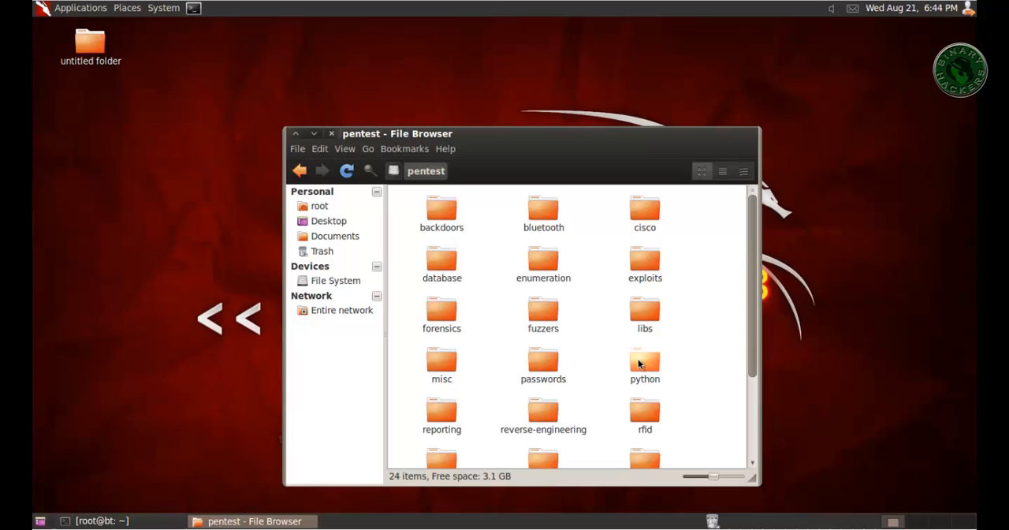
{"action": "left_click", "coordinate": [644, 260]}
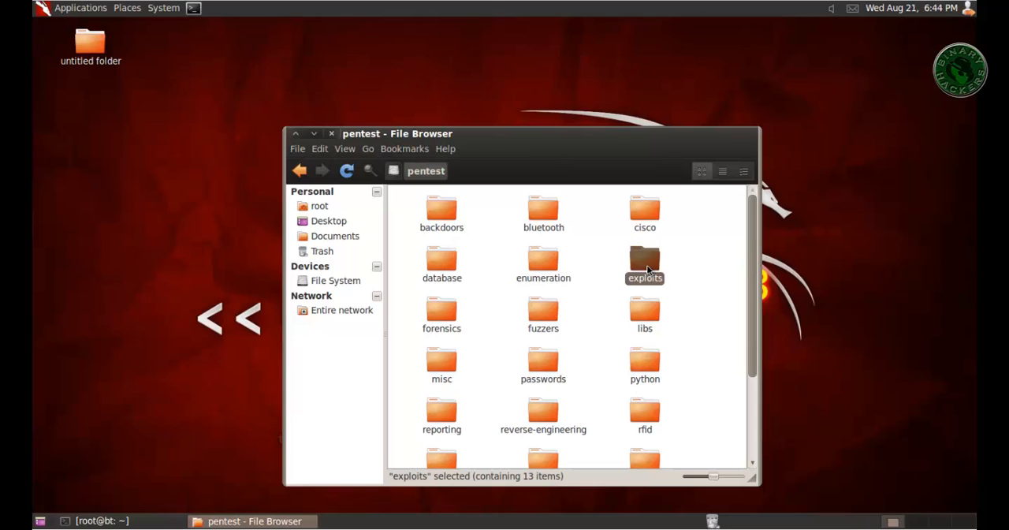
{"action": "double_click", "coordinate": [645, 265]}
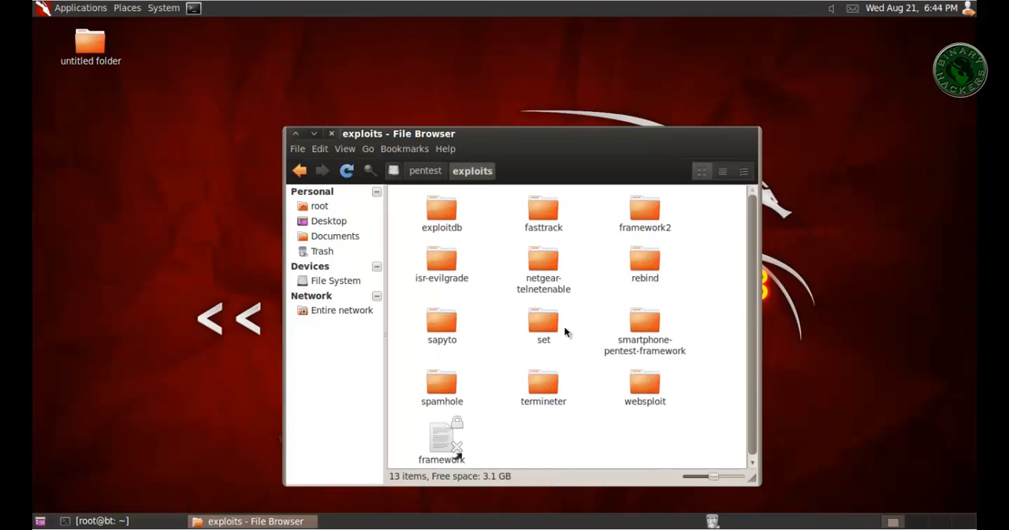
{"action": "double_click", "coordinate": [543, 323]}
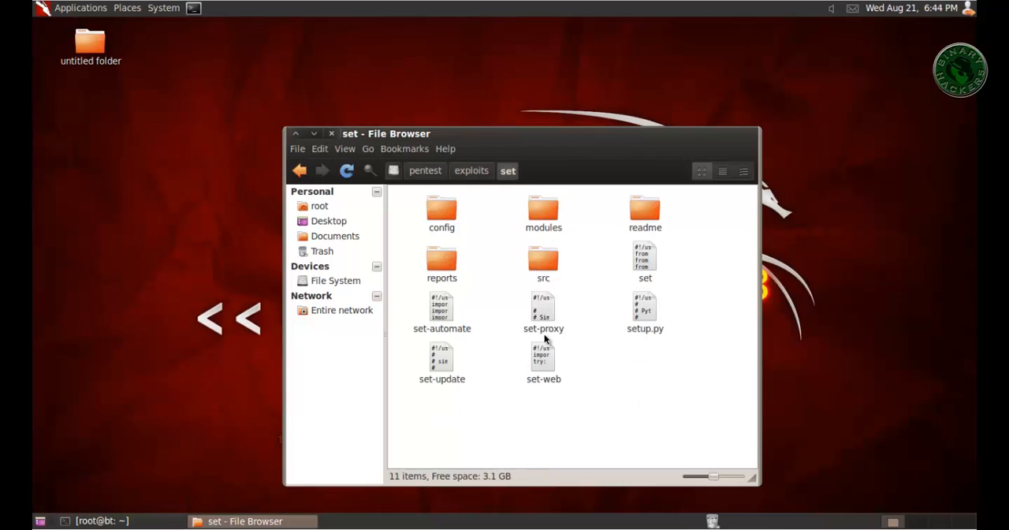
Enter the config folder and open set_config in gedit.
{"action": "left_click", "coordinate": [441, 213]}
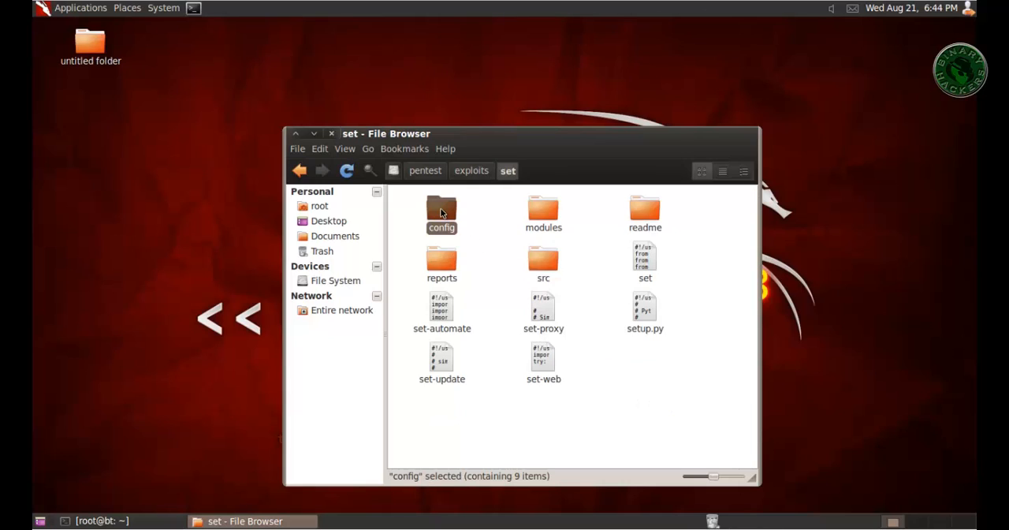
{"action": "double_click", "coordinate": [441, 208]}
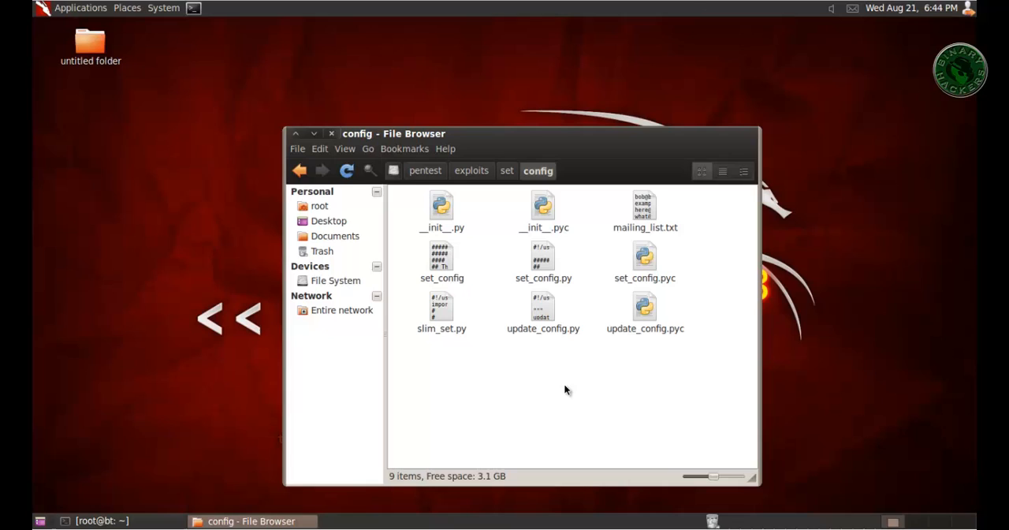
{"action": "left_click", "coordinate": [441, 256]}
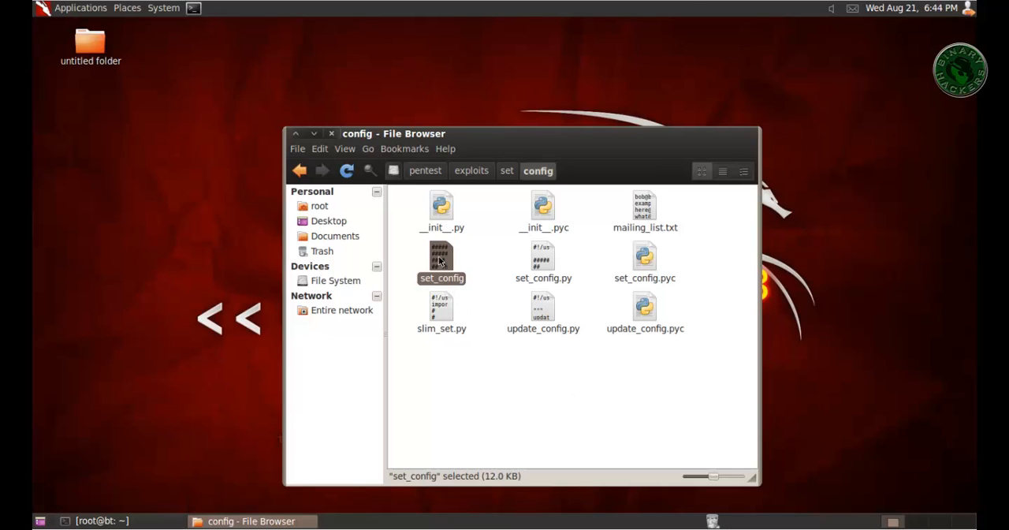
{"action": "double_click", "coordinate": [441, 255]}
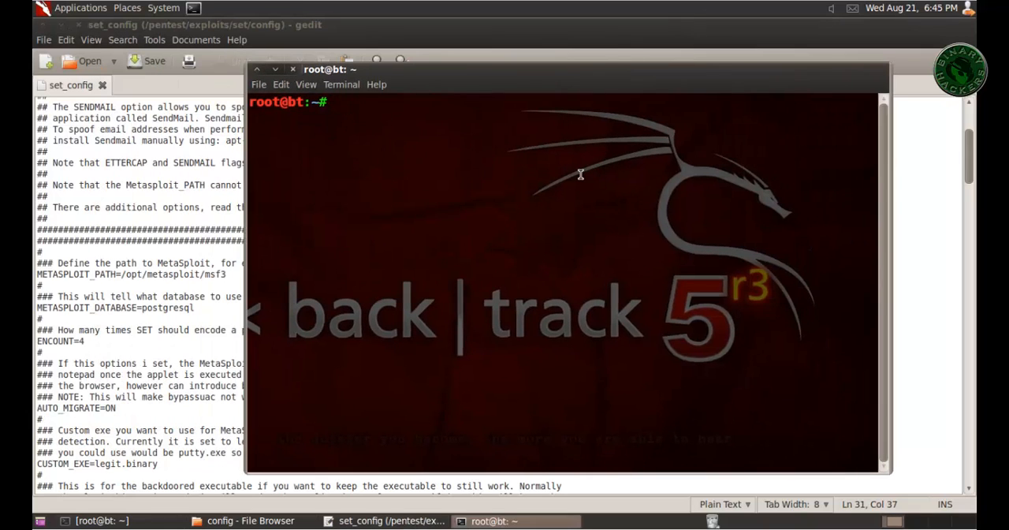
Run 'locate msfconsole' in the terminal to find Metasploit's install location.
{"action": "type", "text": "locate"}
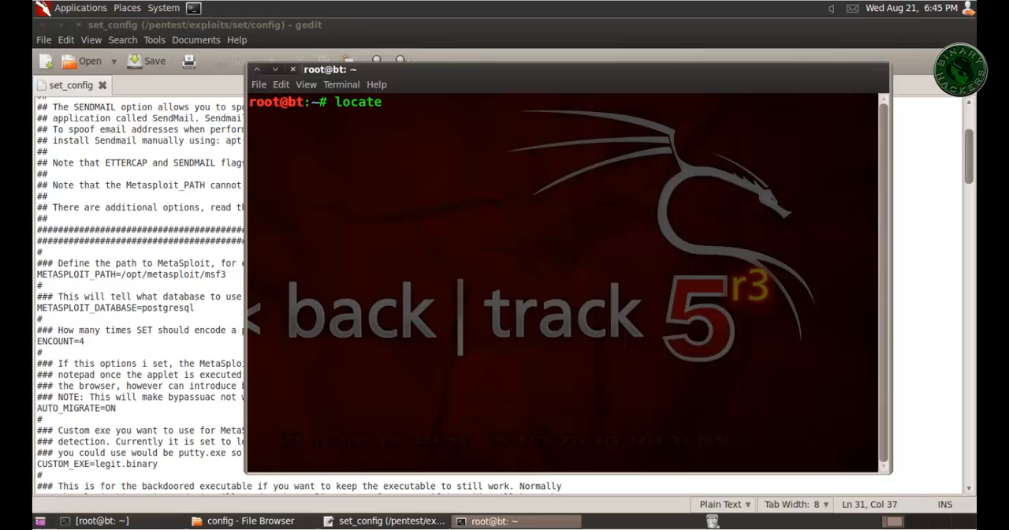
{"action": "type", "text": "msfconsole"}
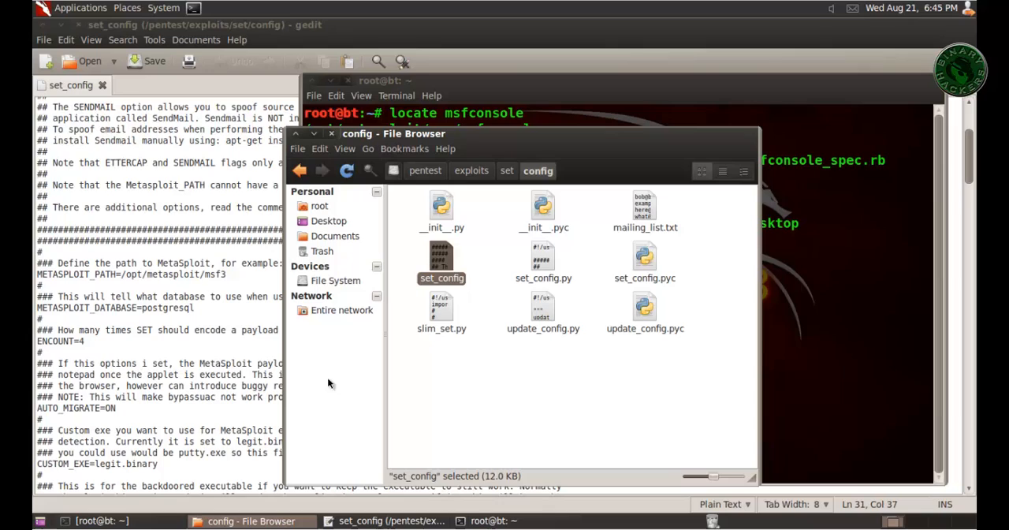
Browse /opt/metasploit/apps/pro into msf3 and find msfconsole among its files.
{"action": "left_click", "coordinate": [334, 280]}
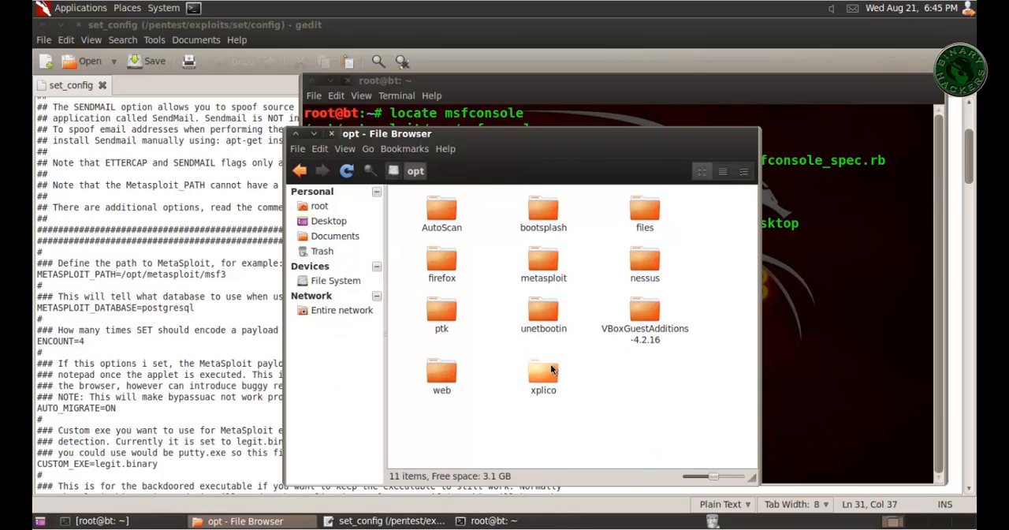
{"action": "double_click", "coordinate": [542, 260]}
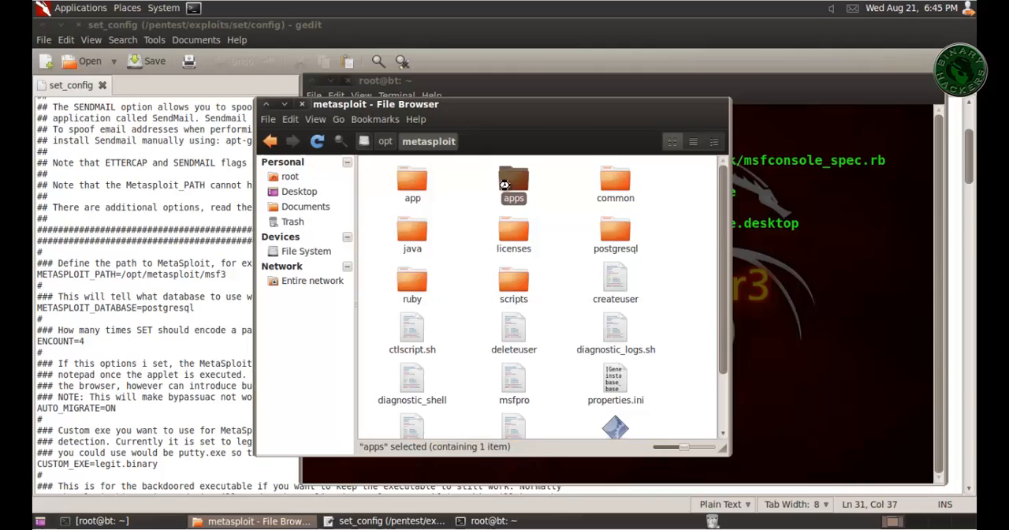
{"action": "double_click", "coordinate": [514, 183]}
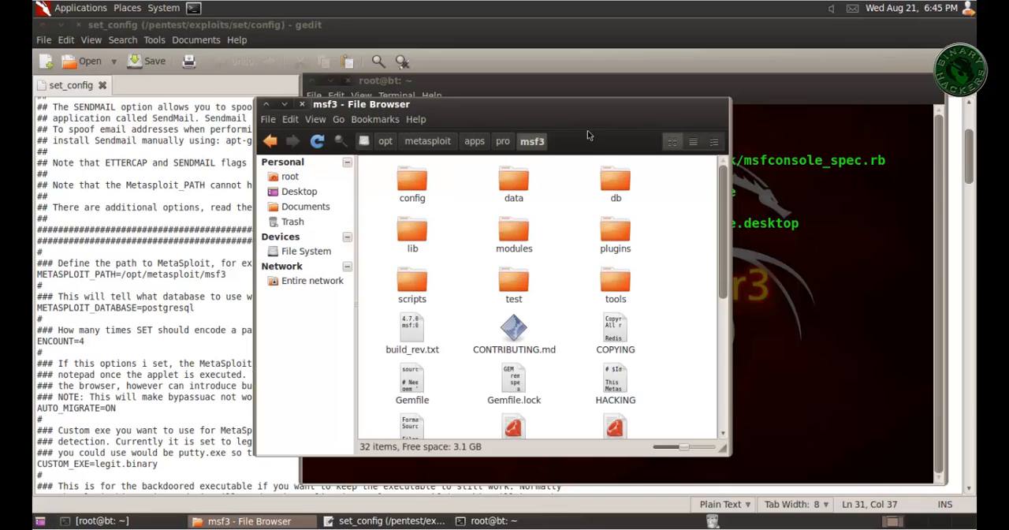
{"action": "scroll", "scroll_direction": "down", "scroll_amount": 3}
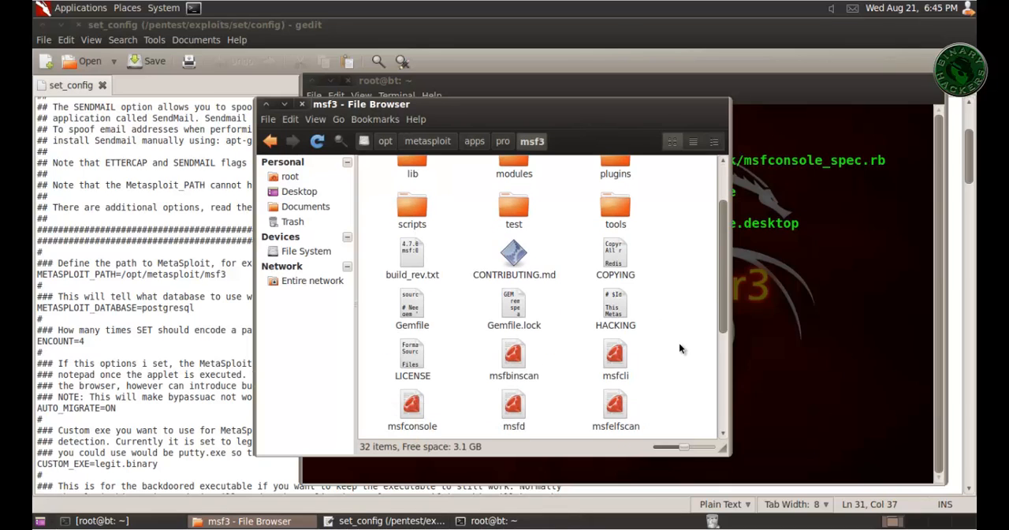
{"action": "scroll", "scroll_direction": "down", "scroll_amount": 3}
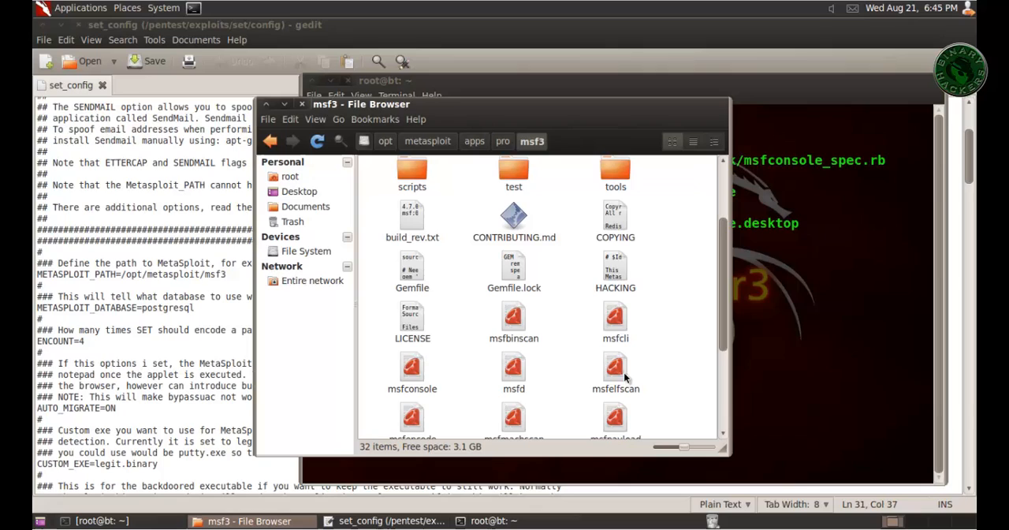
{"action": "left_click", "coordinate": [413, 366]}
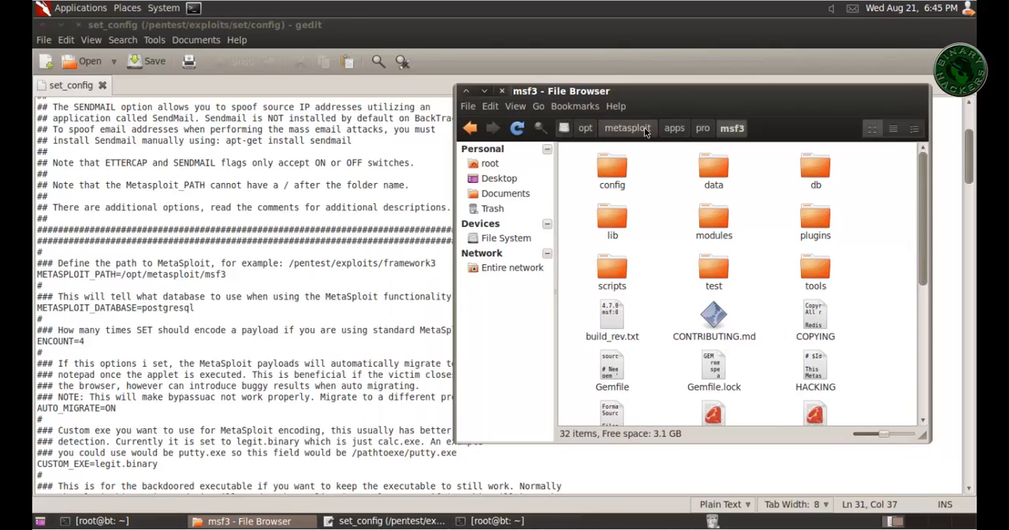
{"action": "mouse_move", "coordinate": [674, 164]}
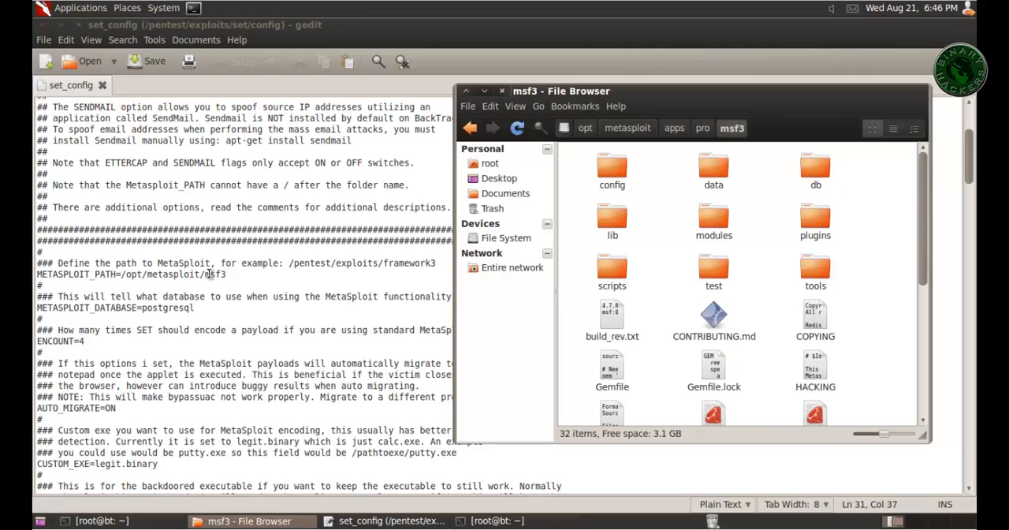
Change METASPLOIT_PATH to /opt/metasploit/apps/pro/msf3 by inserting apps/pro/.
{"action": "left_click", "coordinate": [386, 520]}
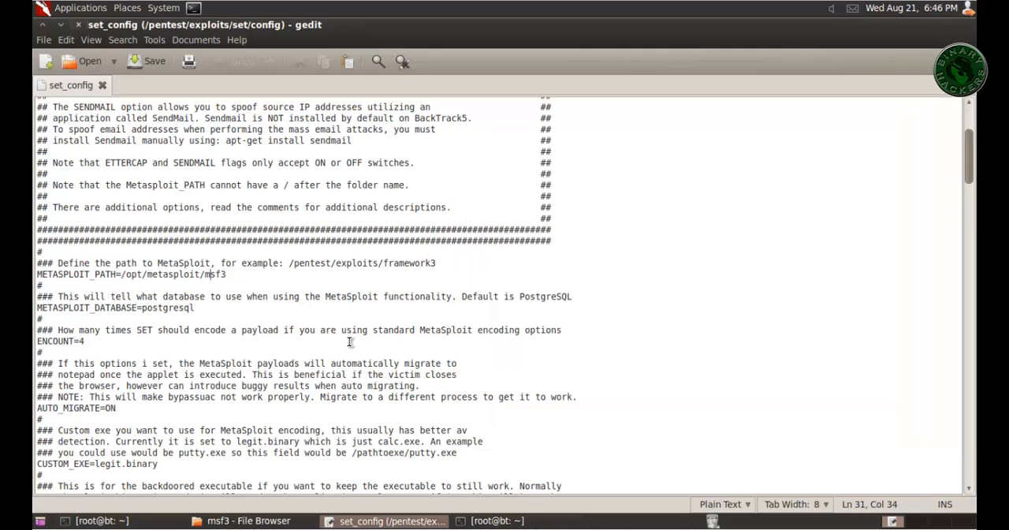
{"action": "type", "text": "apps/p"}
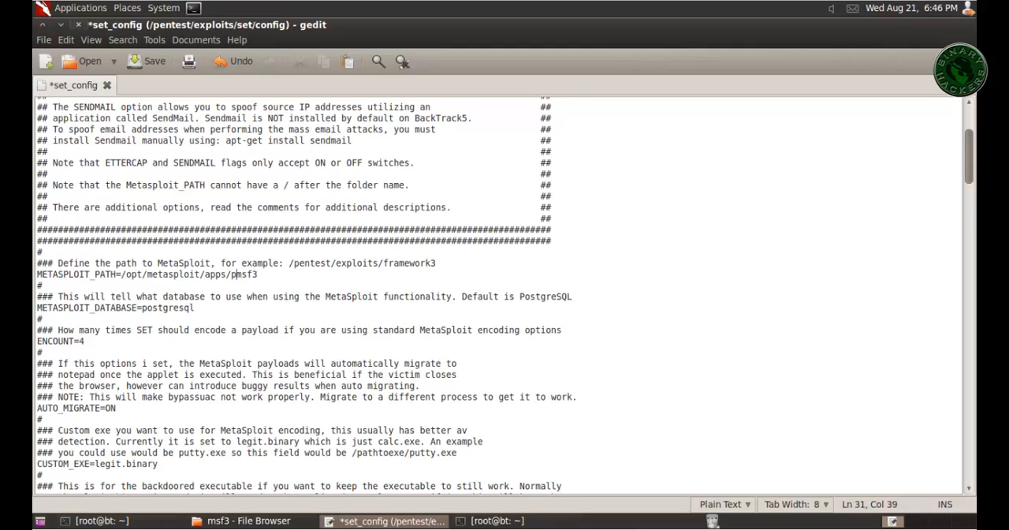
{"action": "type", "text": "ro/"}
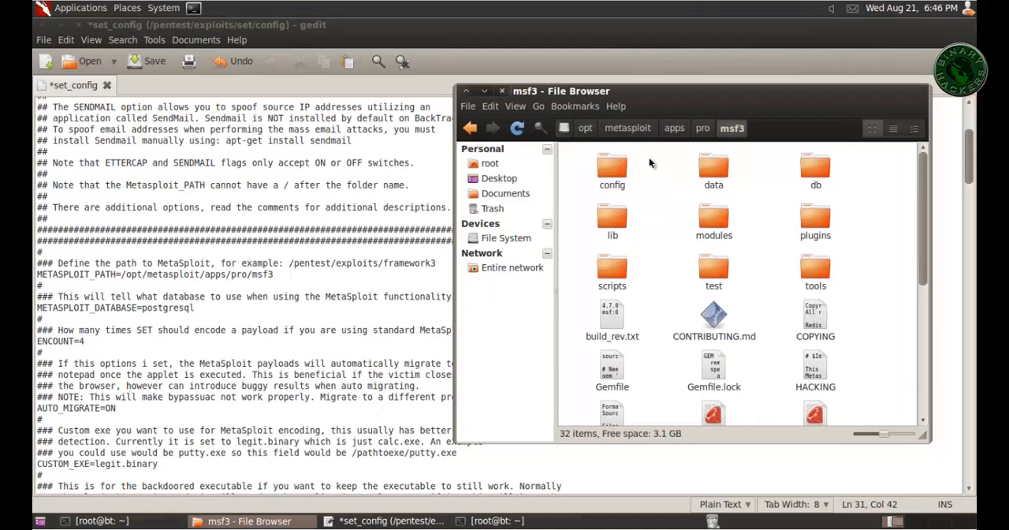
{"action": "mouse_move", "coordinate": [627, 128]}
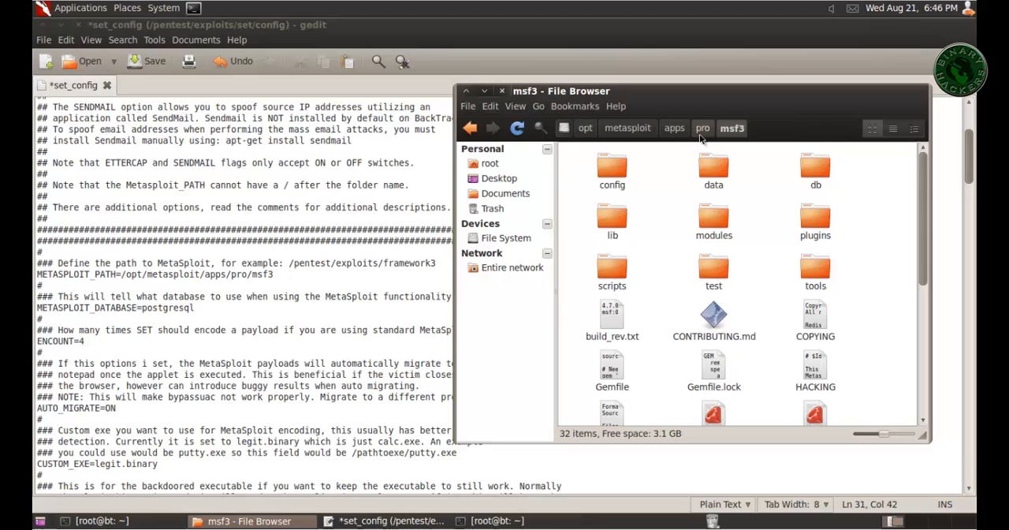
{"action": "left_click", "coordinate": [489, 520]}
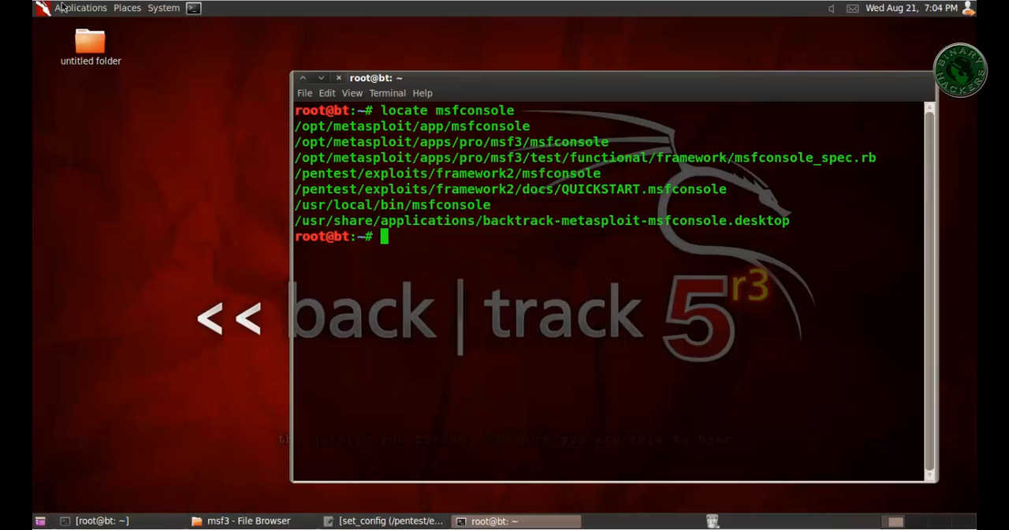
Relaunch SET from the Applications menu and see its main menu without the path error.
{"action": "left_click", "coordinate": [79, 8]}
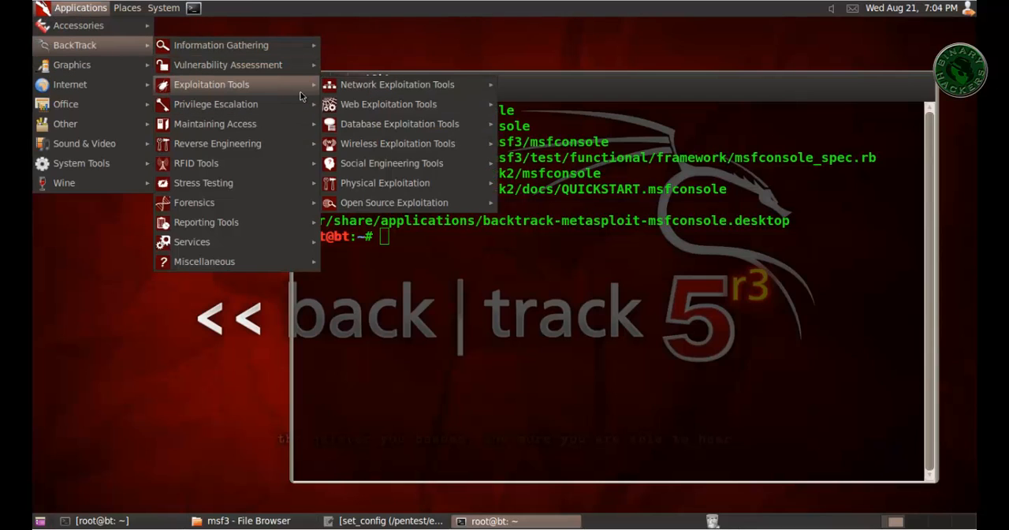
{"action": "mouse_move", "coordinate": [391, 164]}
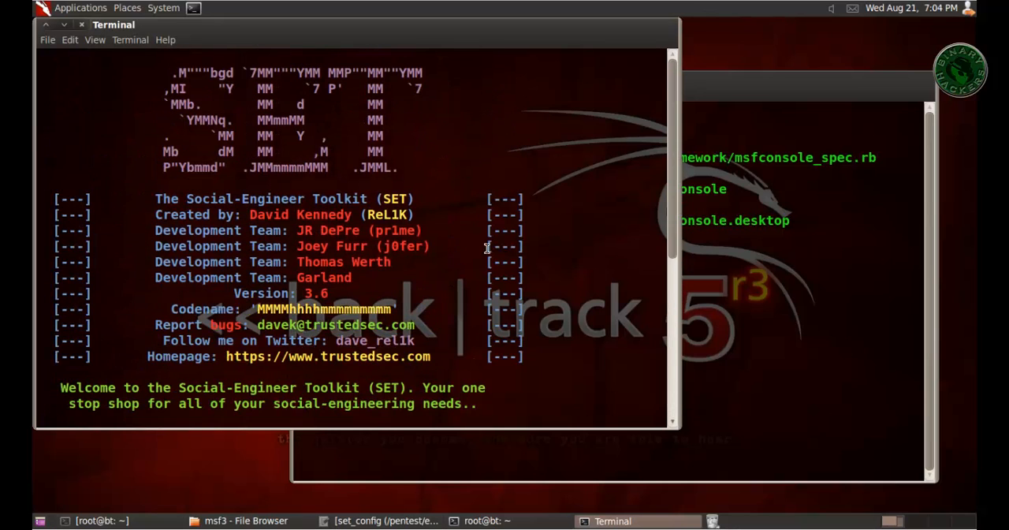
{"action": "scroll", "scroll_direction": "down", "scroll_amount": 3}
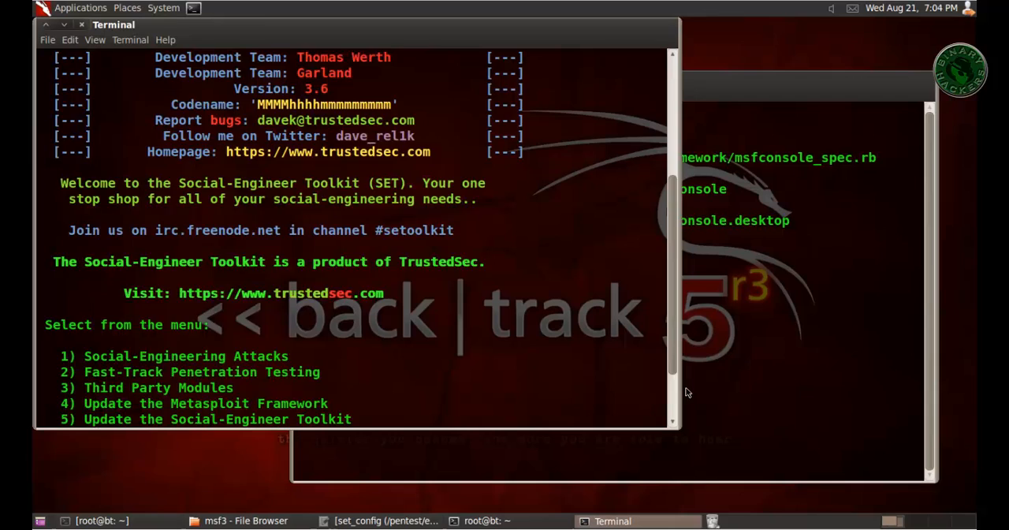